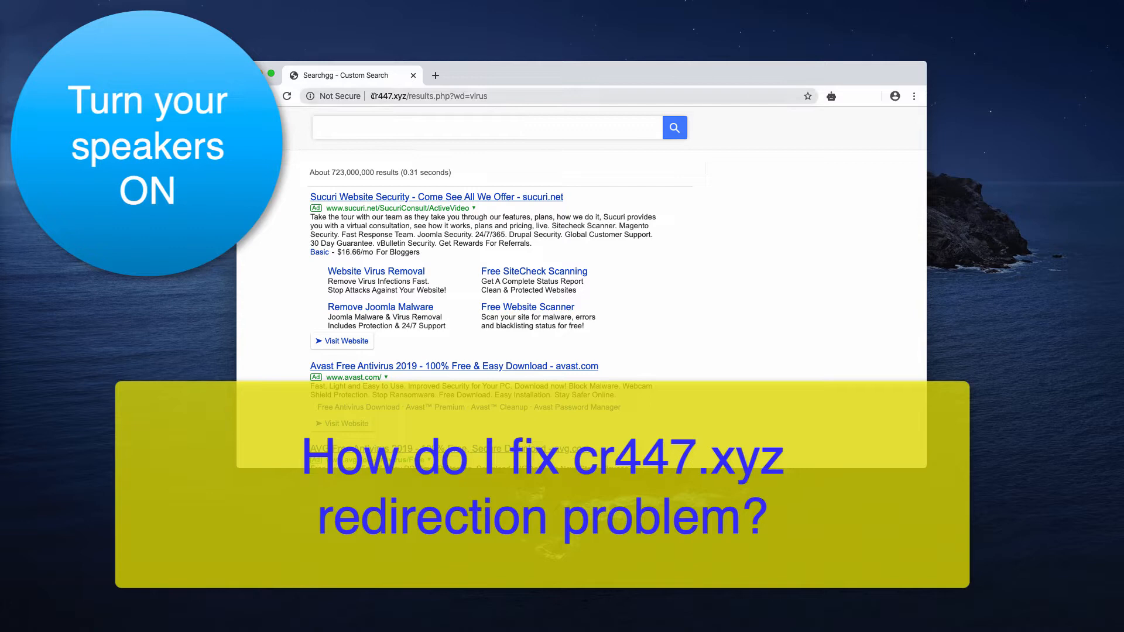
Open a second tab showing the Google homepage beside the cr447.xyz results tab.
click(405, 94)
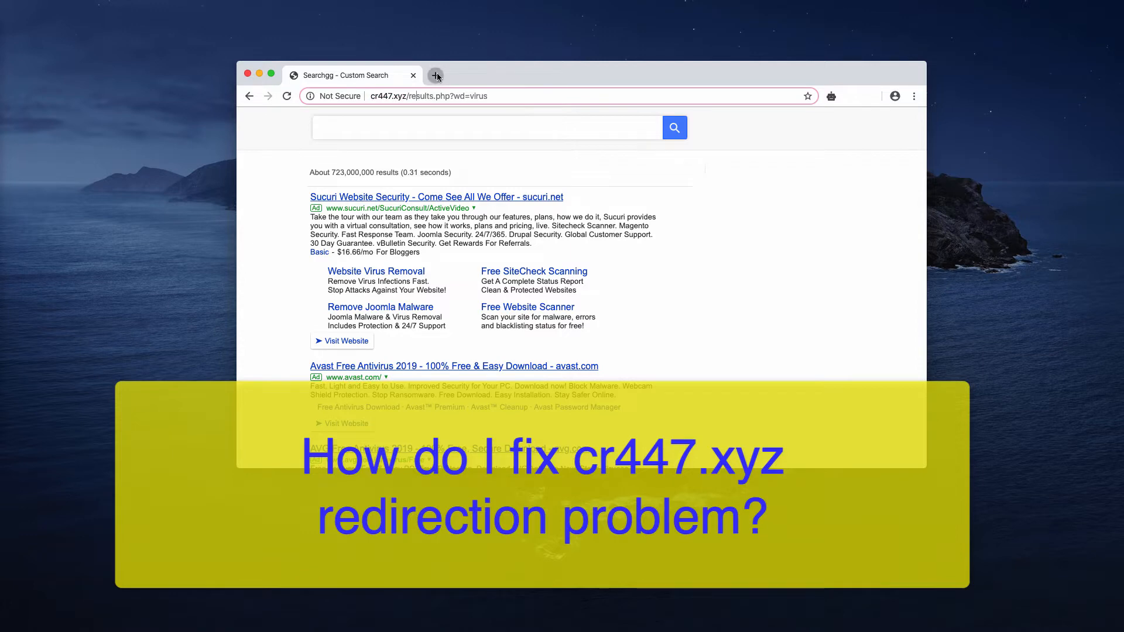
click(435, 75)
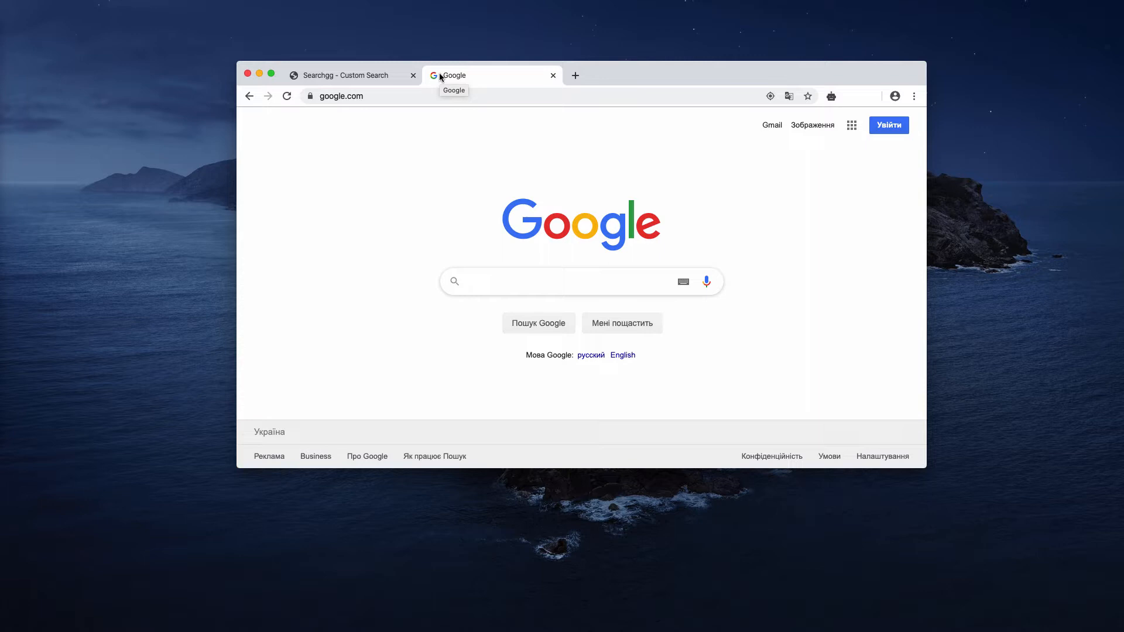
Search 'theatre tickets' and 'iphone' to show the cr447.xyz redirect, then close the extra tabs.
text(thea)
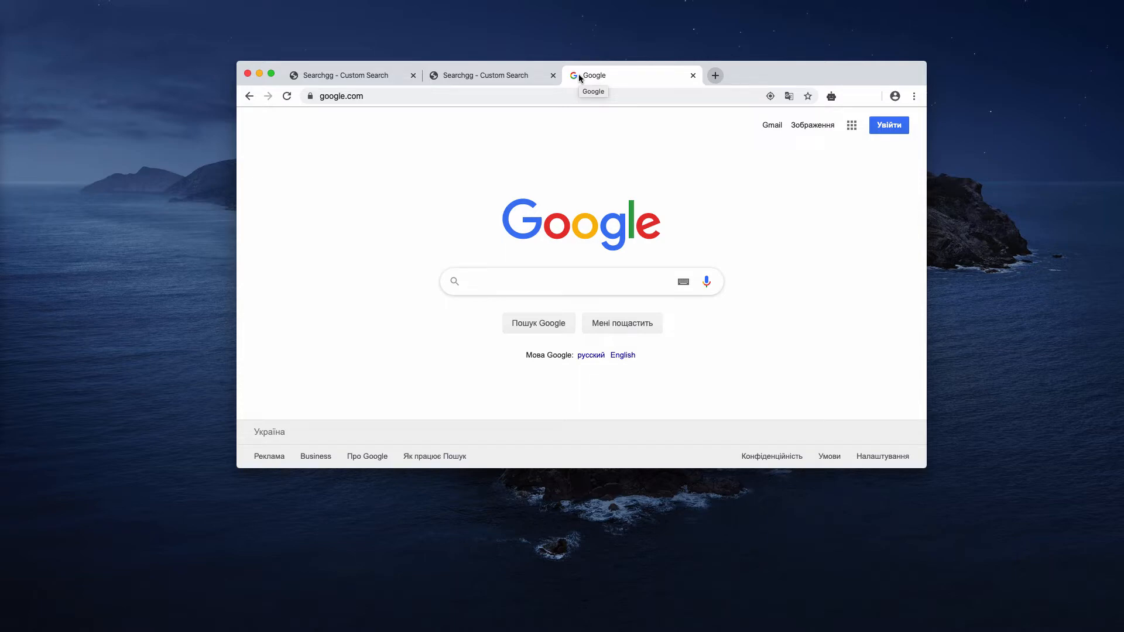
text(iphone)
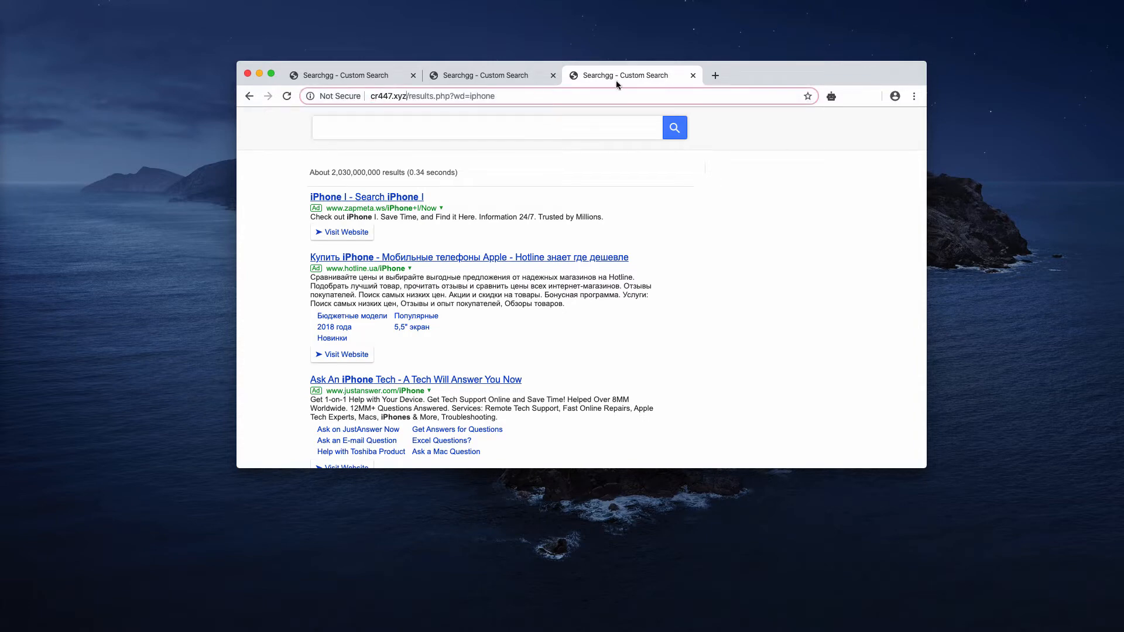
mouse_move(631, 75)
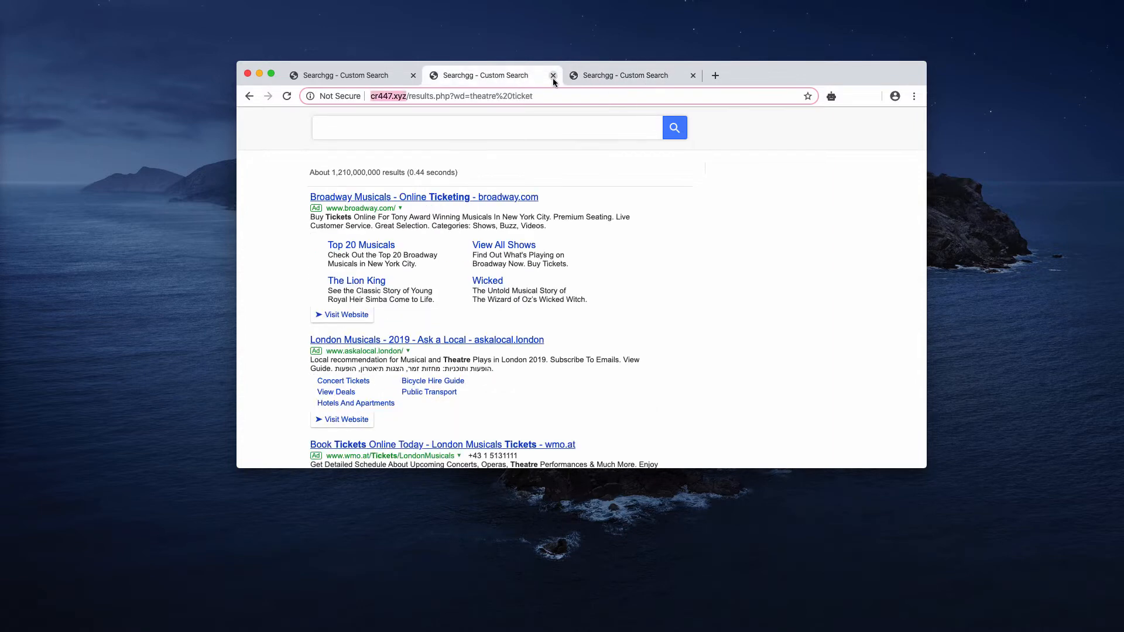
click(553, 75)
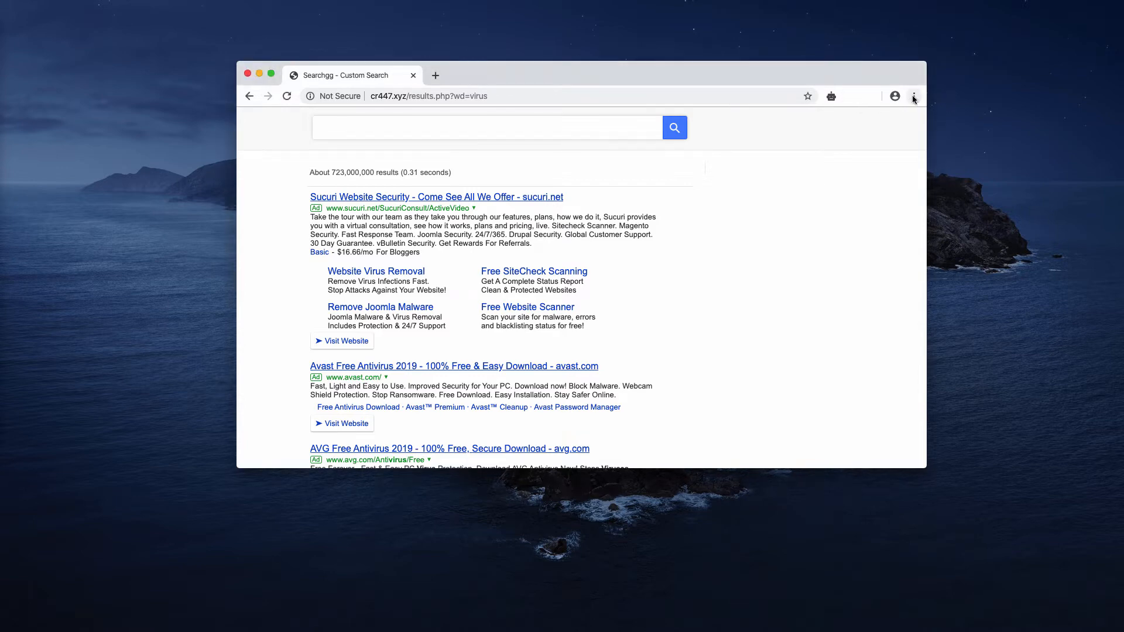
Reach the Extensions page via Settings and More Tools, listing the two APP 5.74 extensions.
click(913, 95)
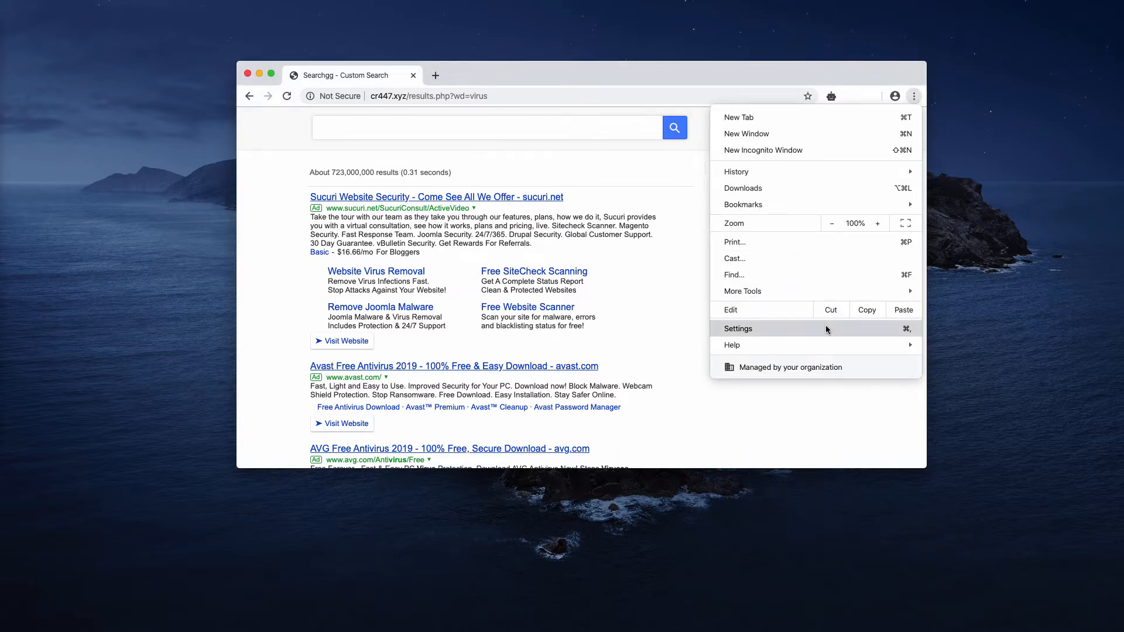
click(738, 328)
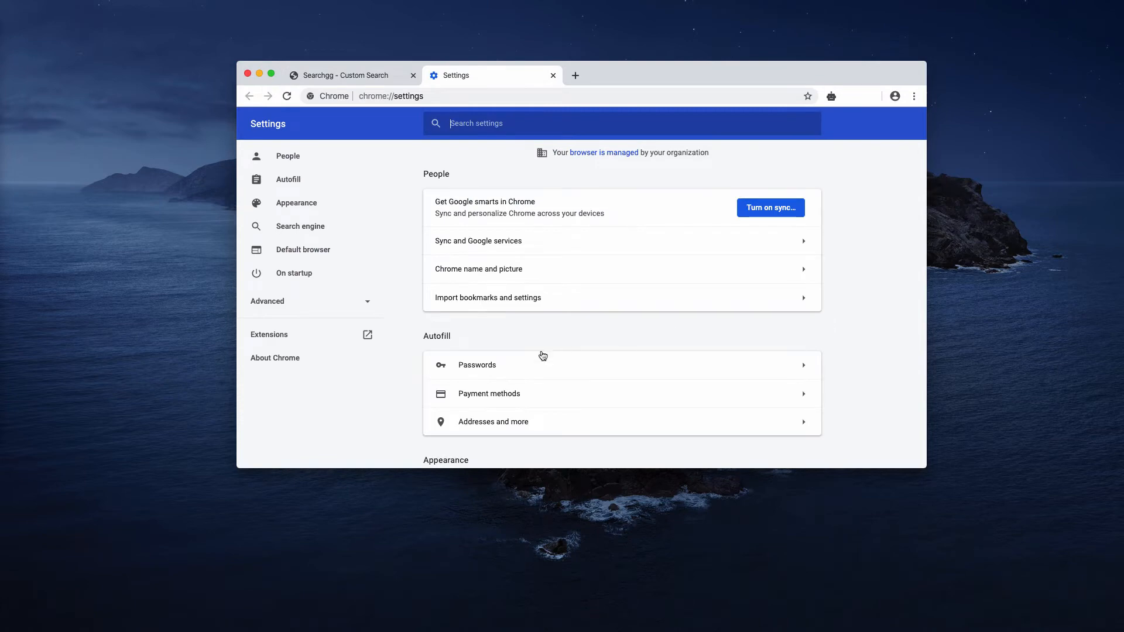
scroll(down, 3)
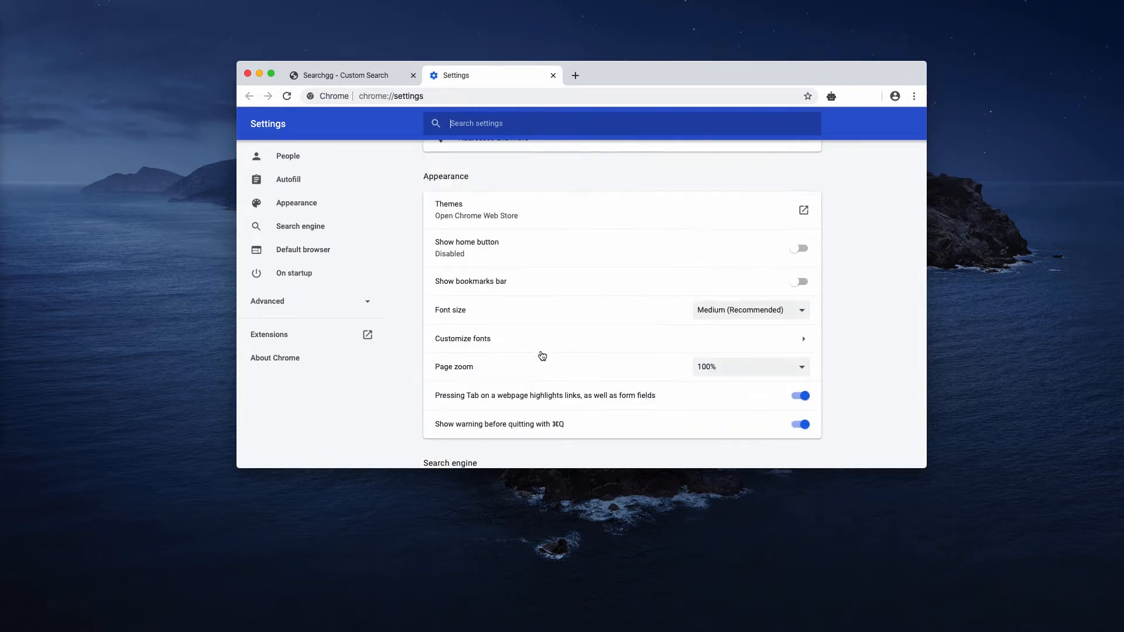
click(913, 95)
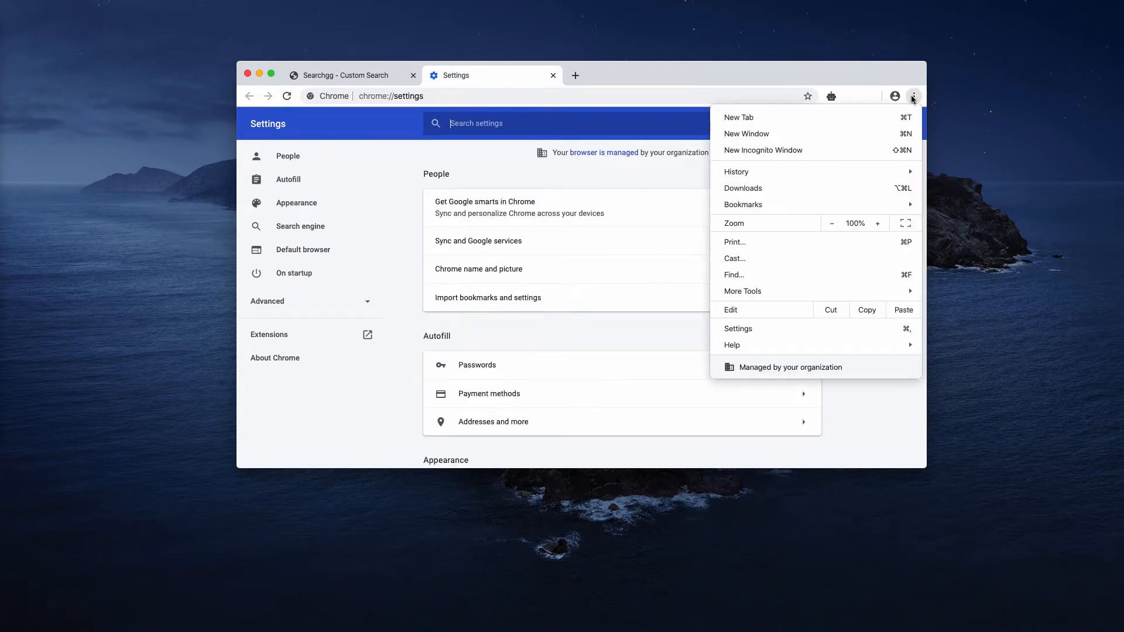
mouse_move(742, 291)
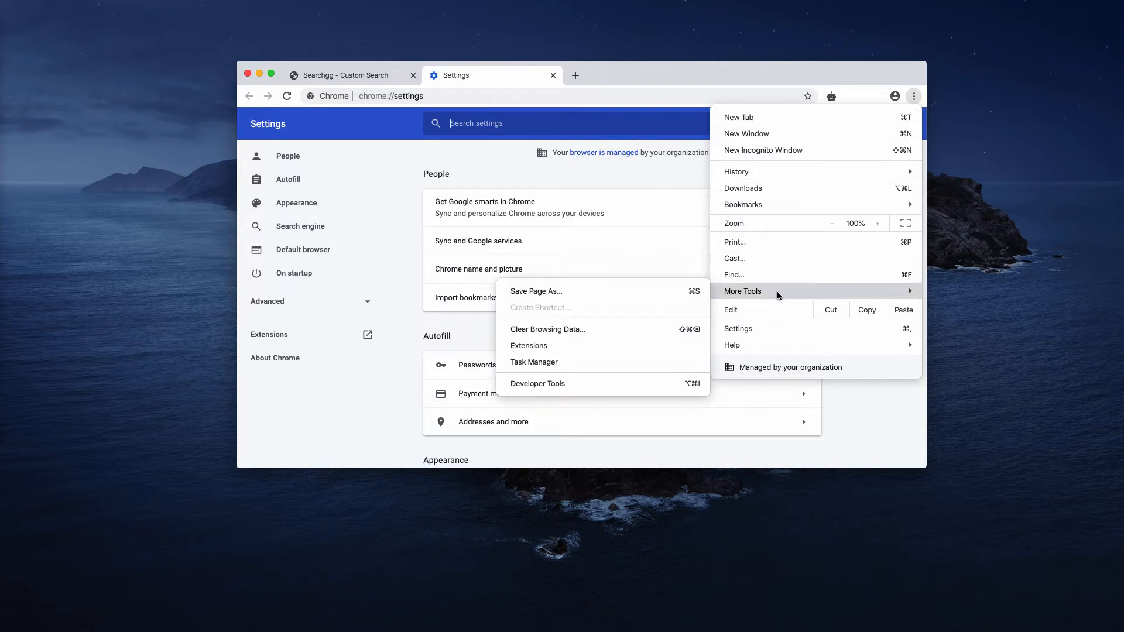
mouse_move(606, 352)
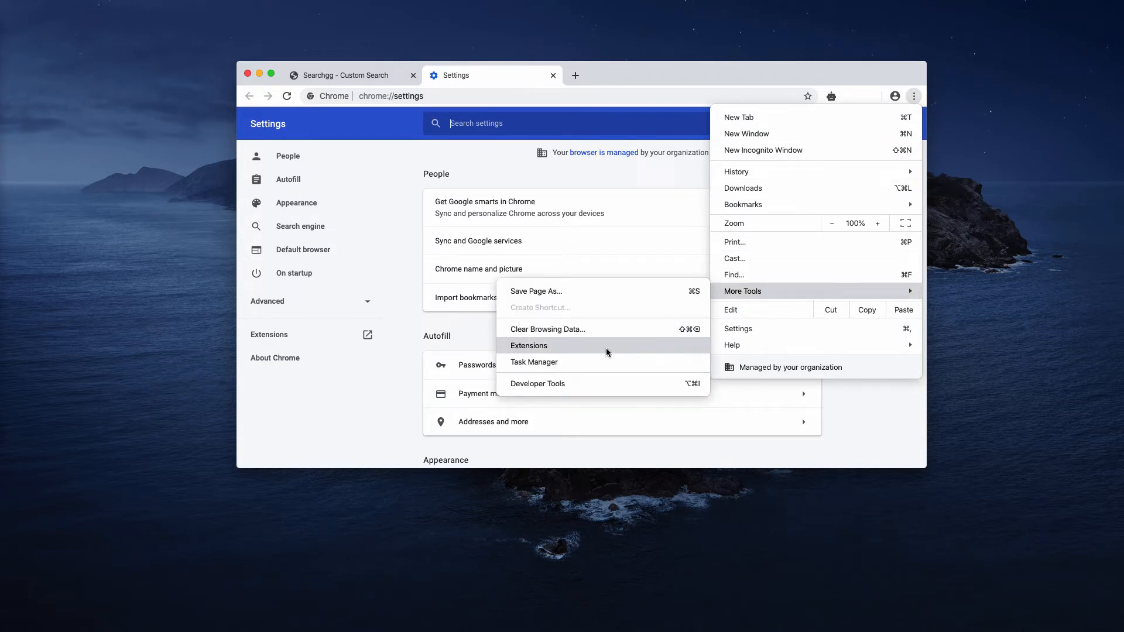
click(528, 346)
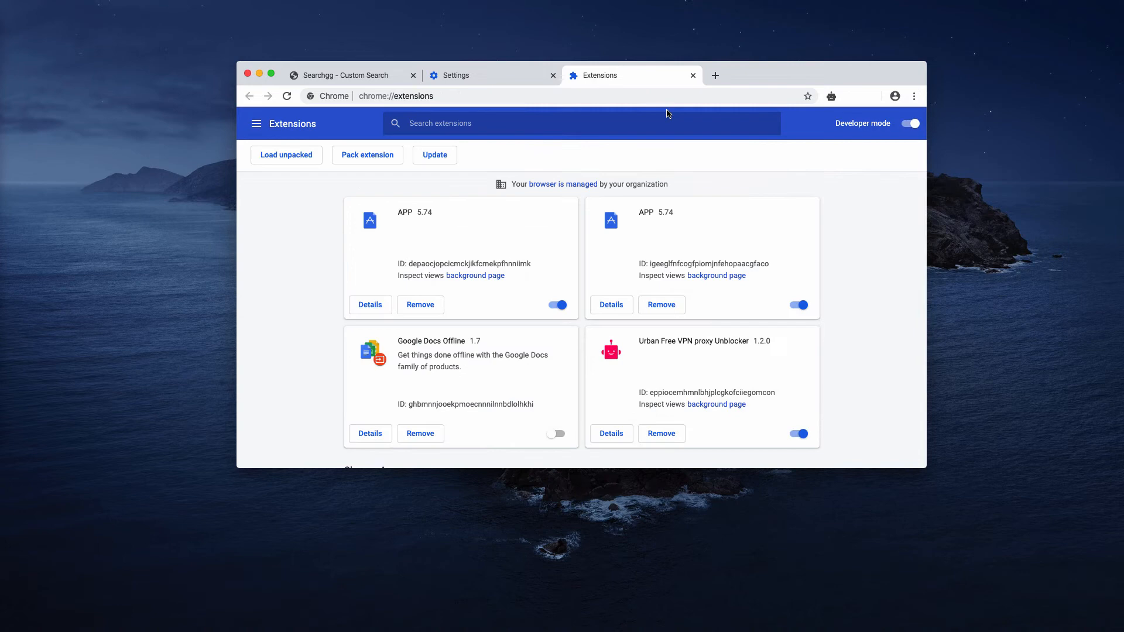
mouse_move(380, 238)
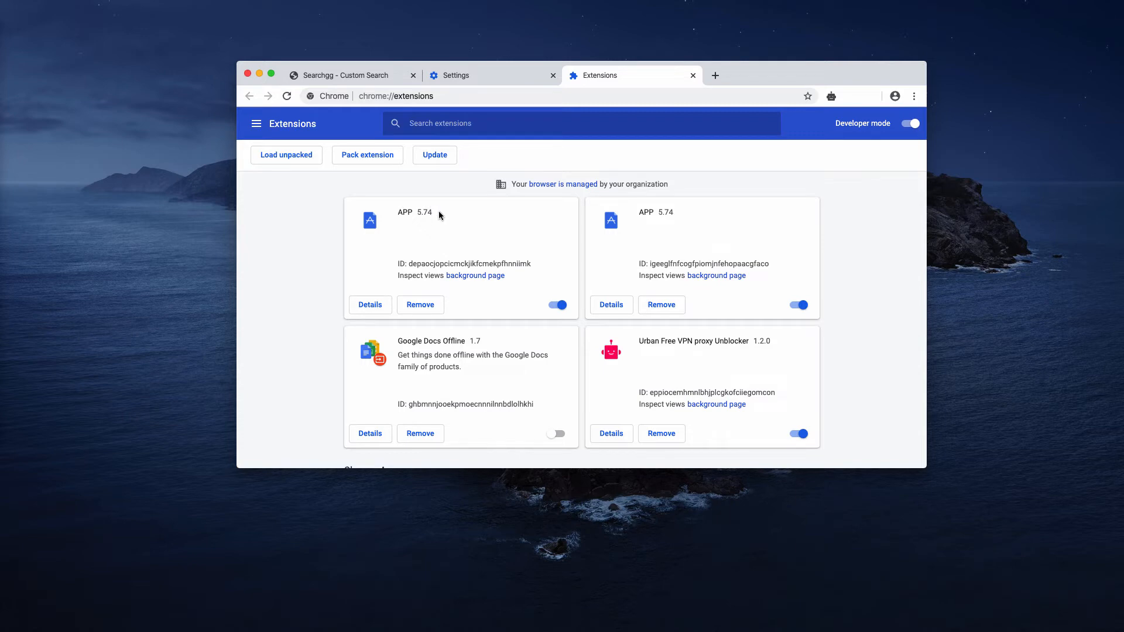
mouse_move(679, 216)
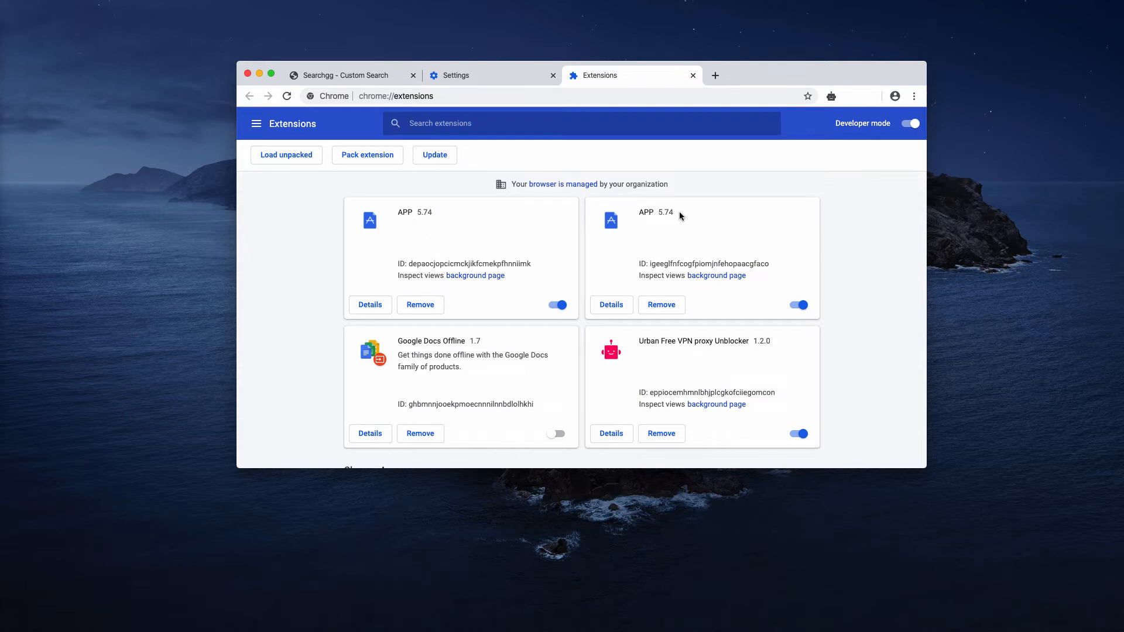
mouse_move(588, 234)
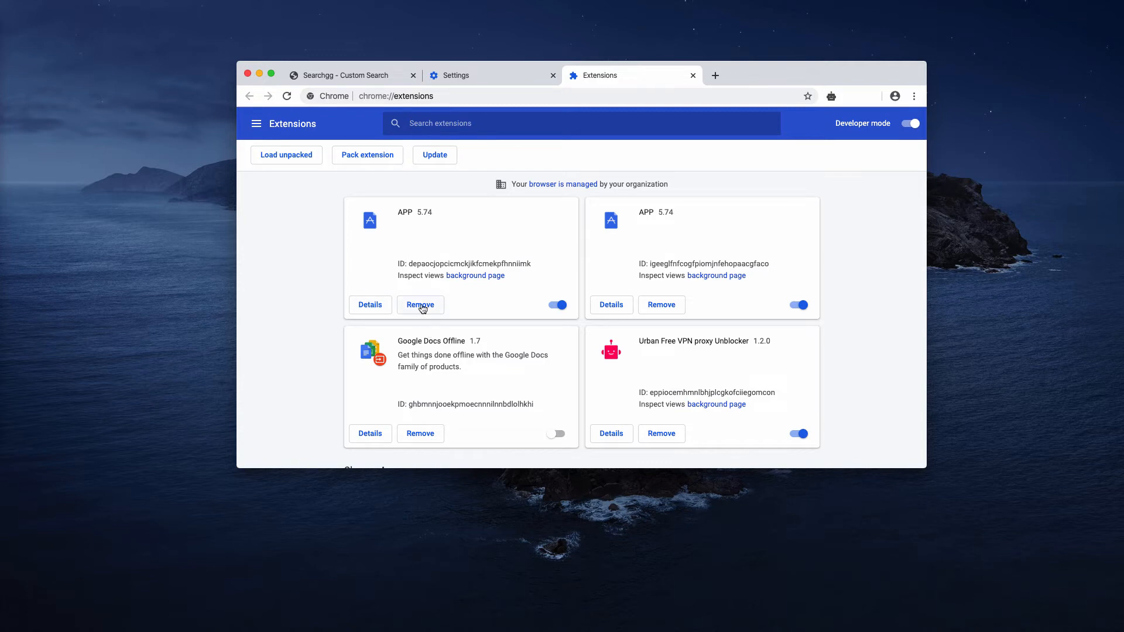
Remove both APP 5.74 extensions, leaving Google Docs Offline and Urban Free VPN.
click(420, 305)
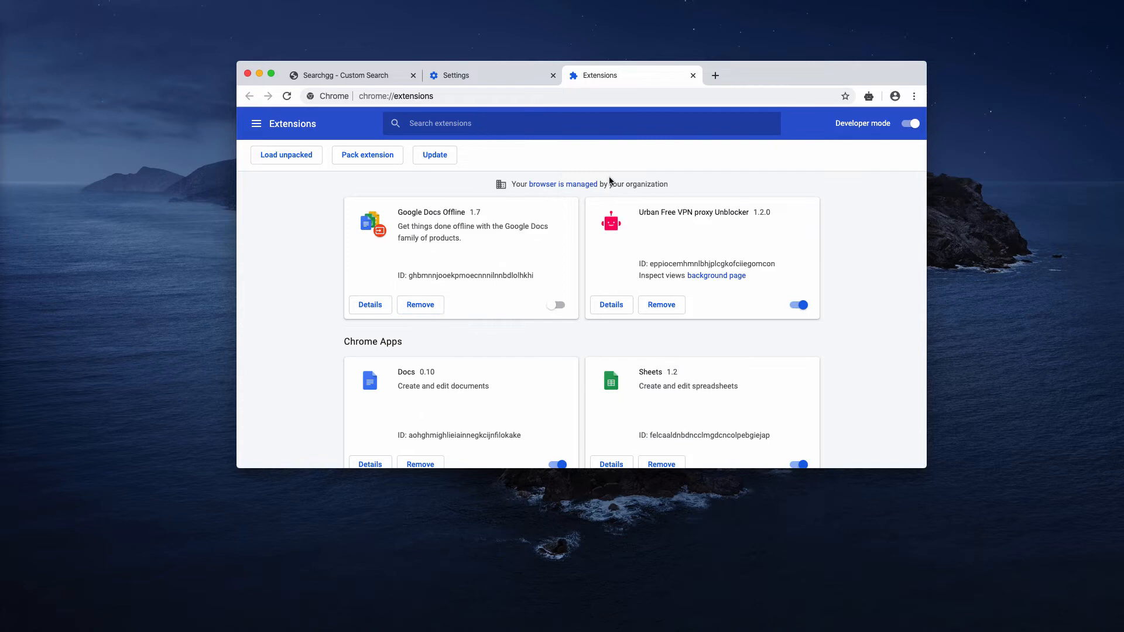
mouse_move(469, 288)
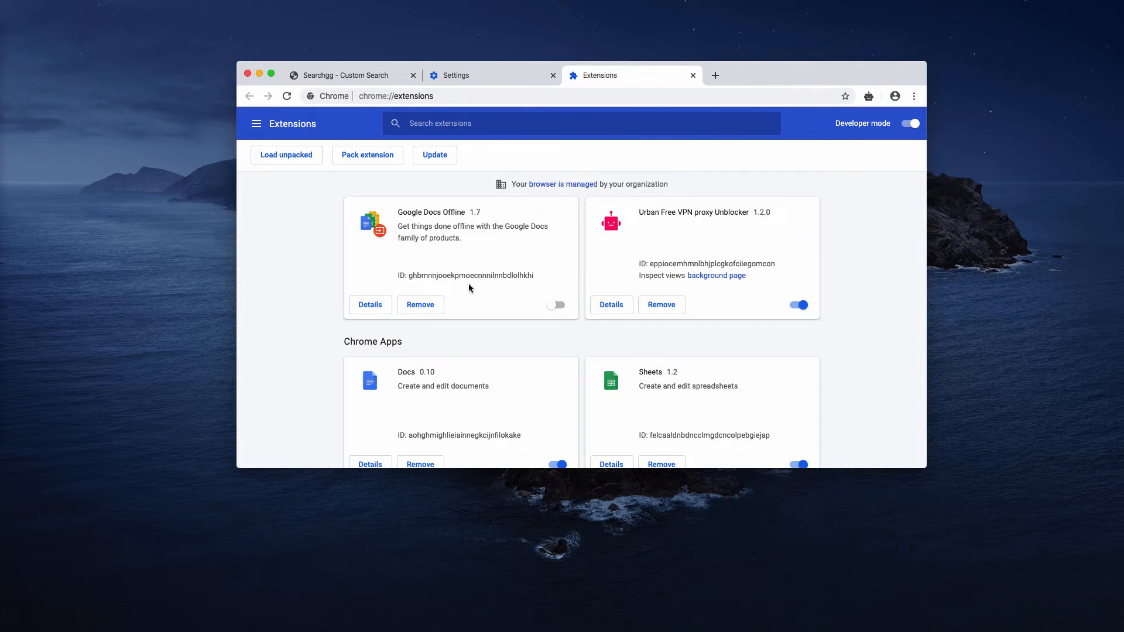
mouse_move(251, 225)
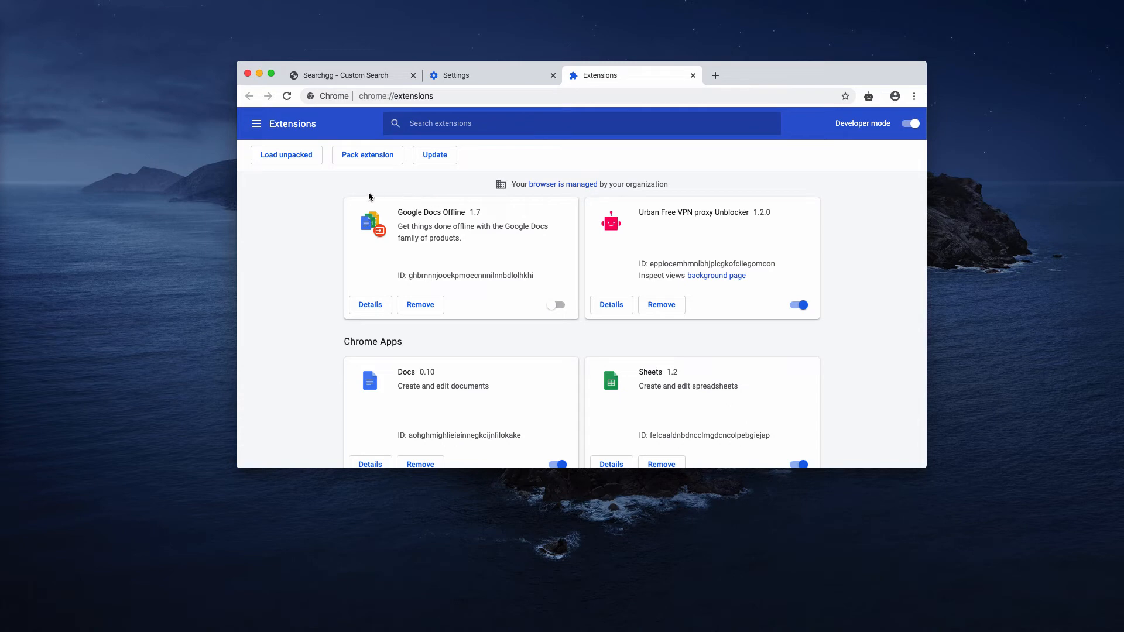
mouse_move(706, 83)
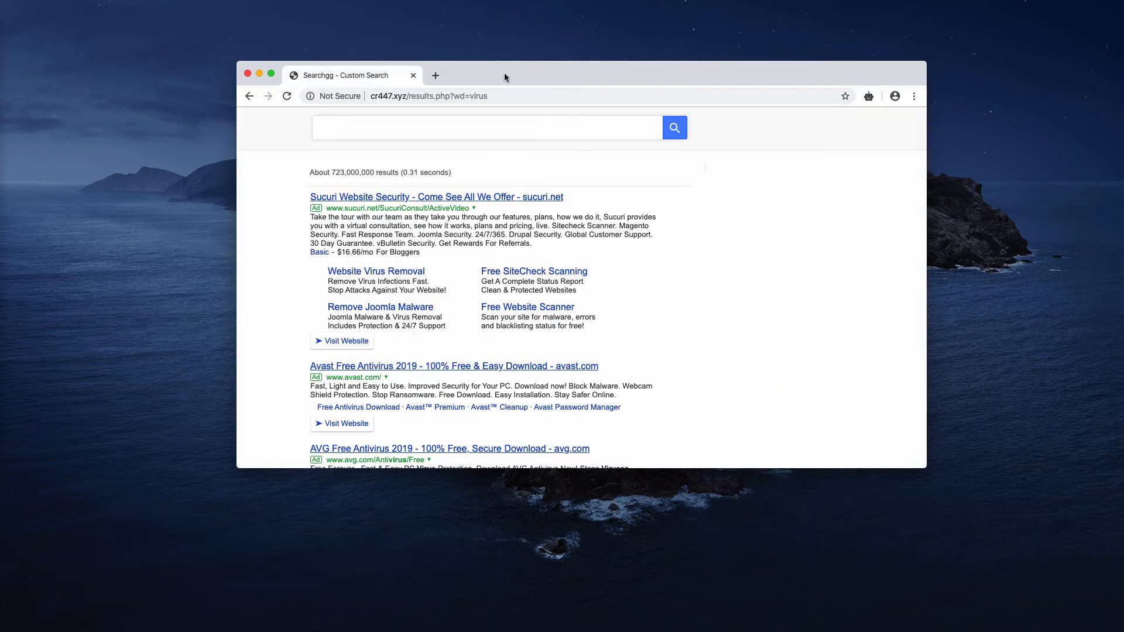
Open a new tab that loads google.com normally beside the cr447.xyz results tab.
click(913, 96)
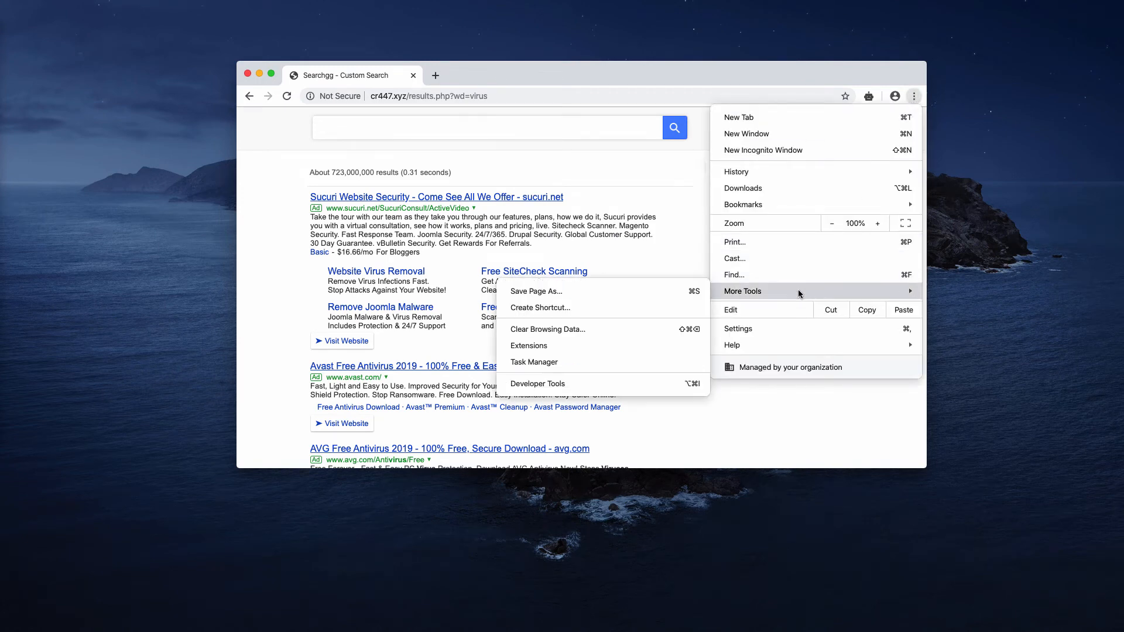
click(528, 345)
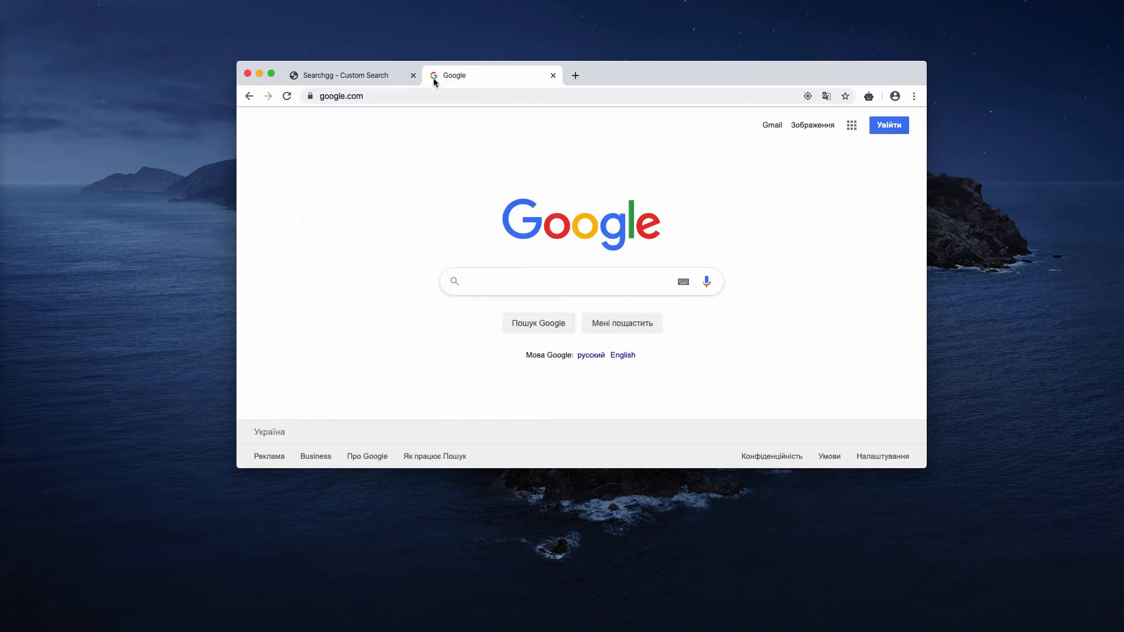
Search 'iphone' and confirm results now stay on genuine google.com.
text(iphone)
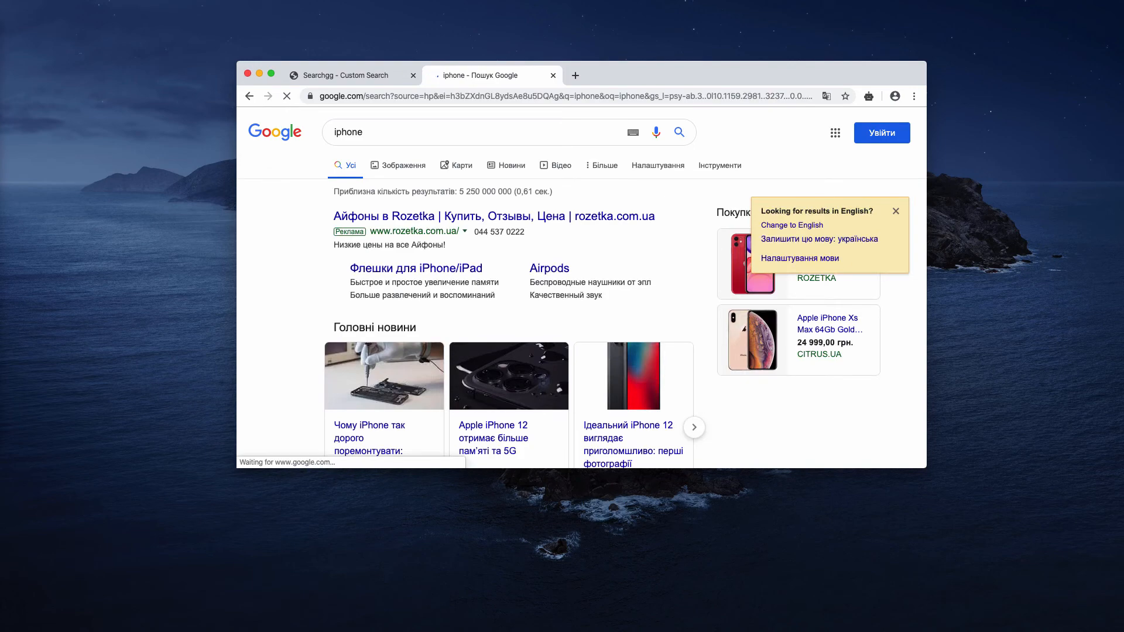
click(551, 75)
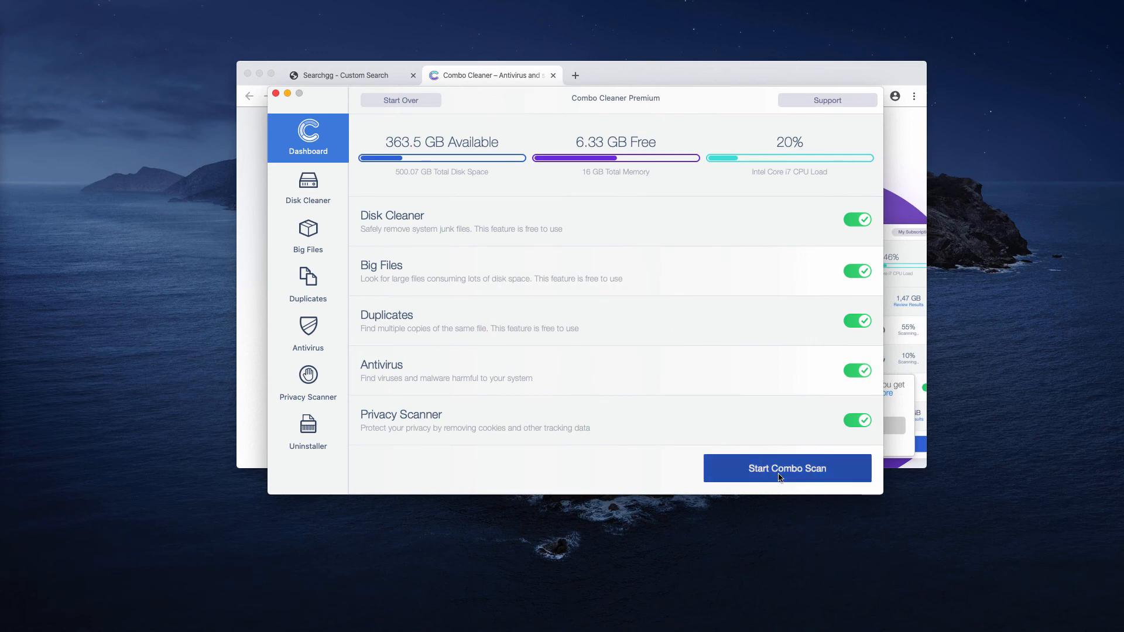
Start the Combo Scan covering disk, big files, duplicates, antivirus and privacy.
click(787, 469)
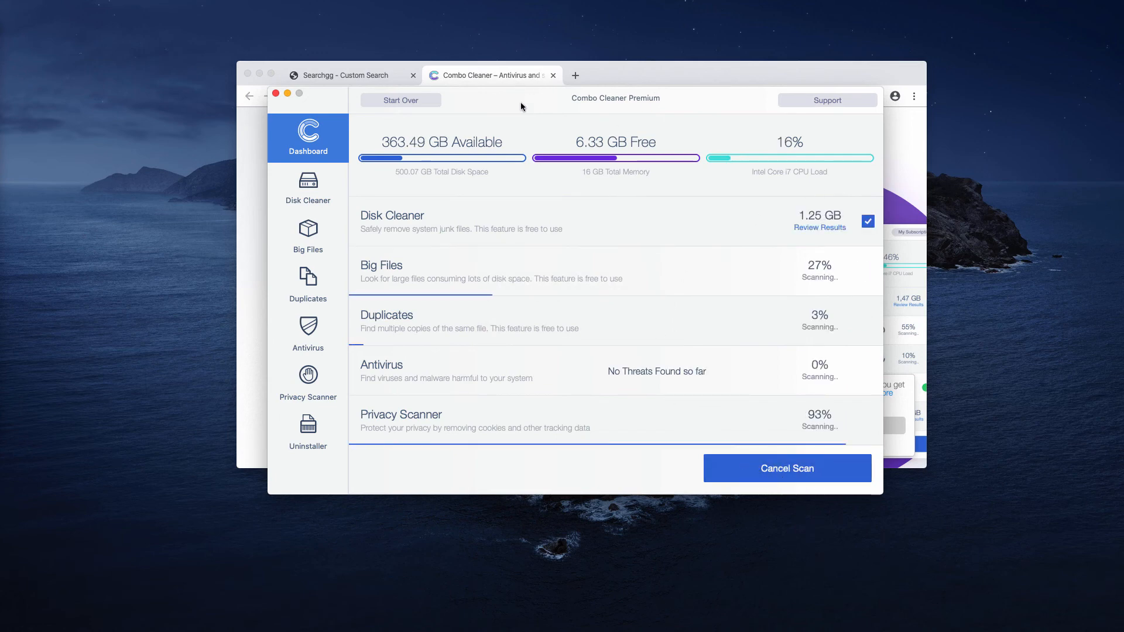